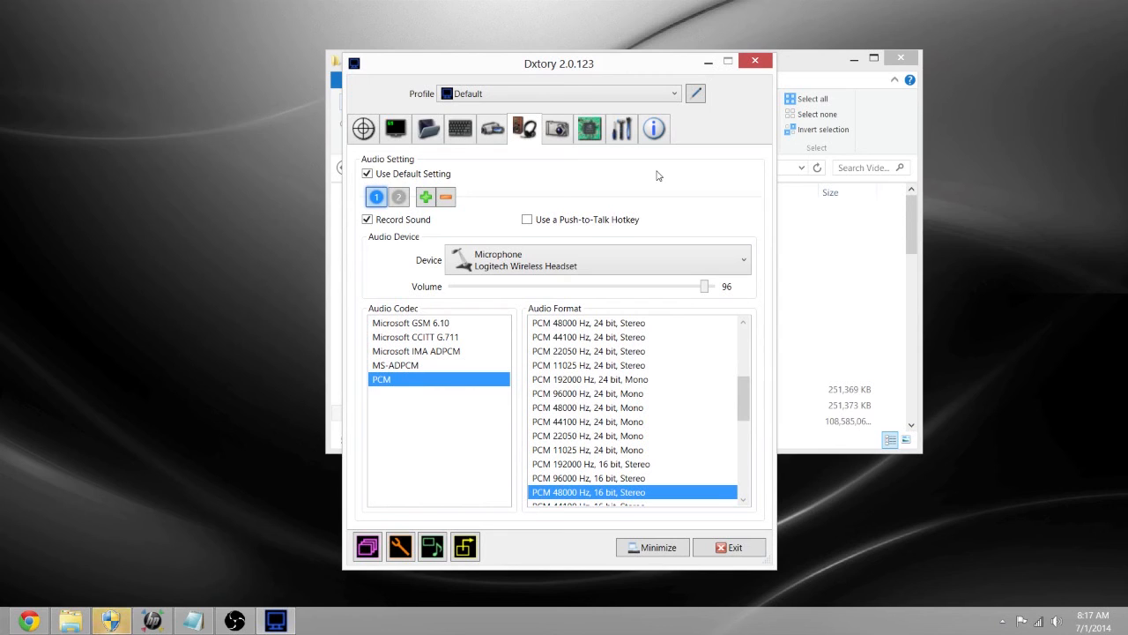
pyautogui.moveTo(575, 202)
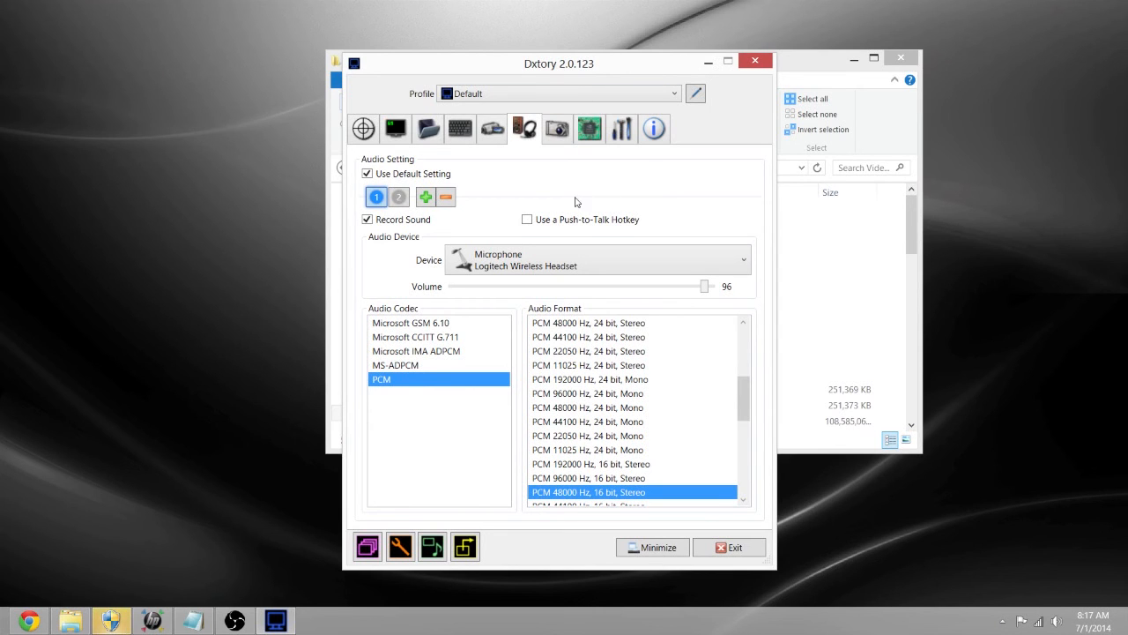
pyautogui.moveTo(498, 150)
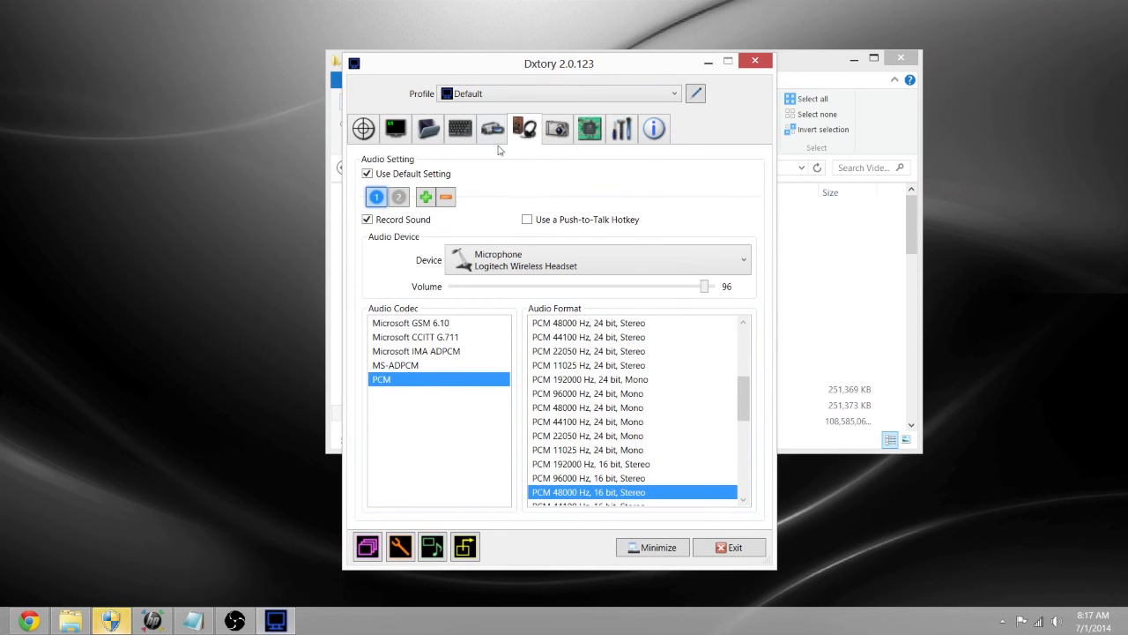
# - Check Dxtory's Movie and Audio settings tabs (PCM 48 kHz 16-bit stereo), then exit Dxtory
pyautogui.click(492, 128)
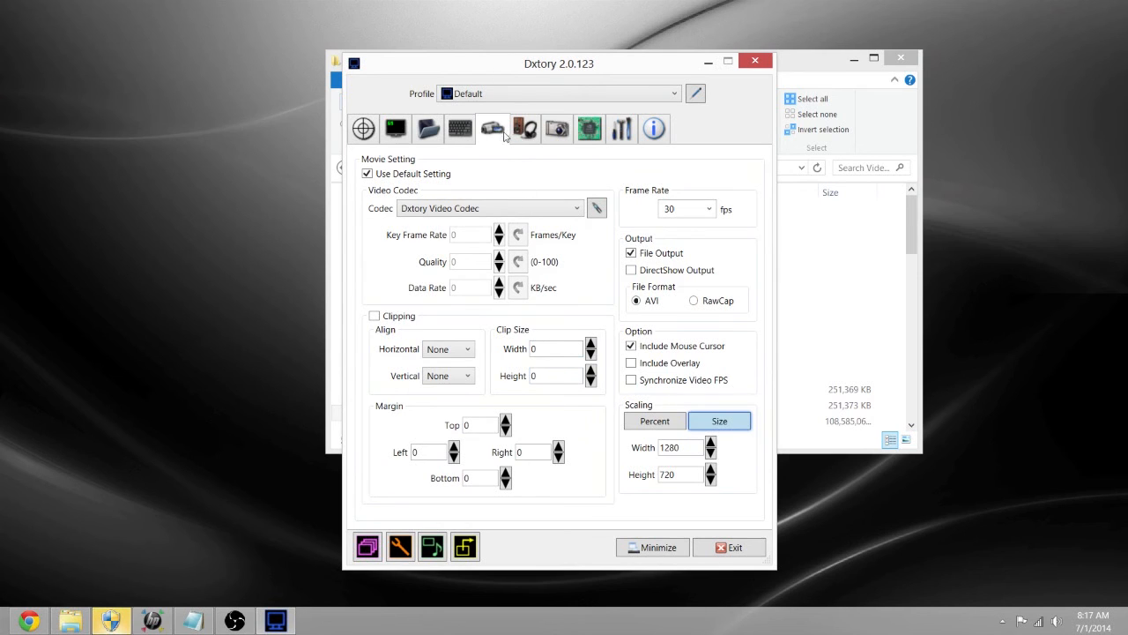
pyautogui.click(524, 128)
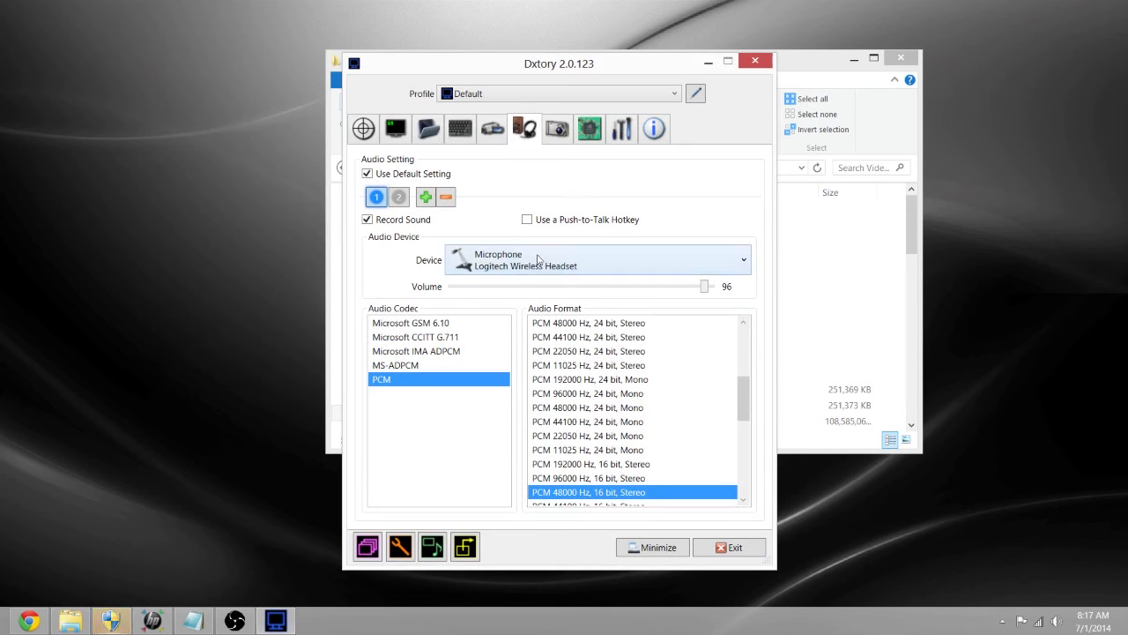
pyautogui.moveTo(538, 260)
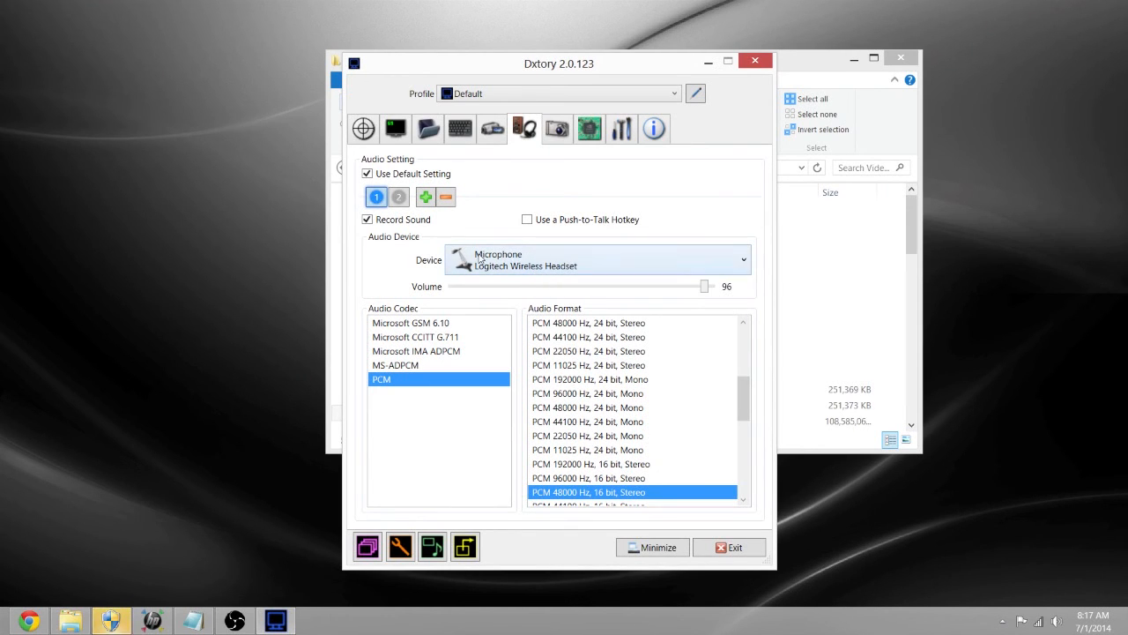
pyautogui.click(398, 196)
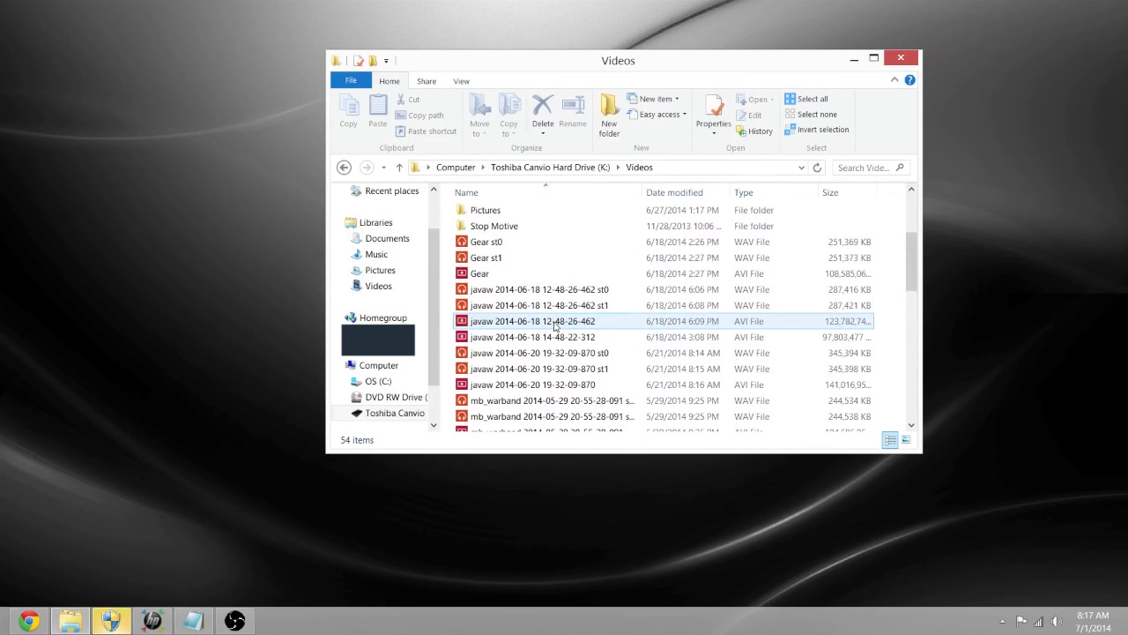
pyautogui.click(533, 337)
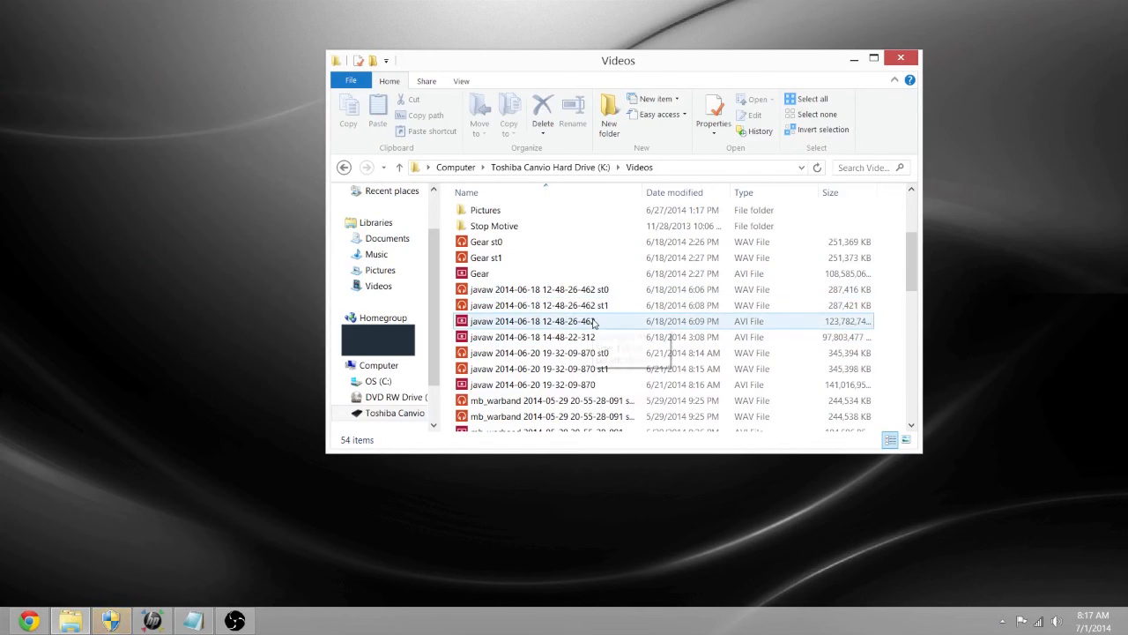
pyautogui.scroll(-3)
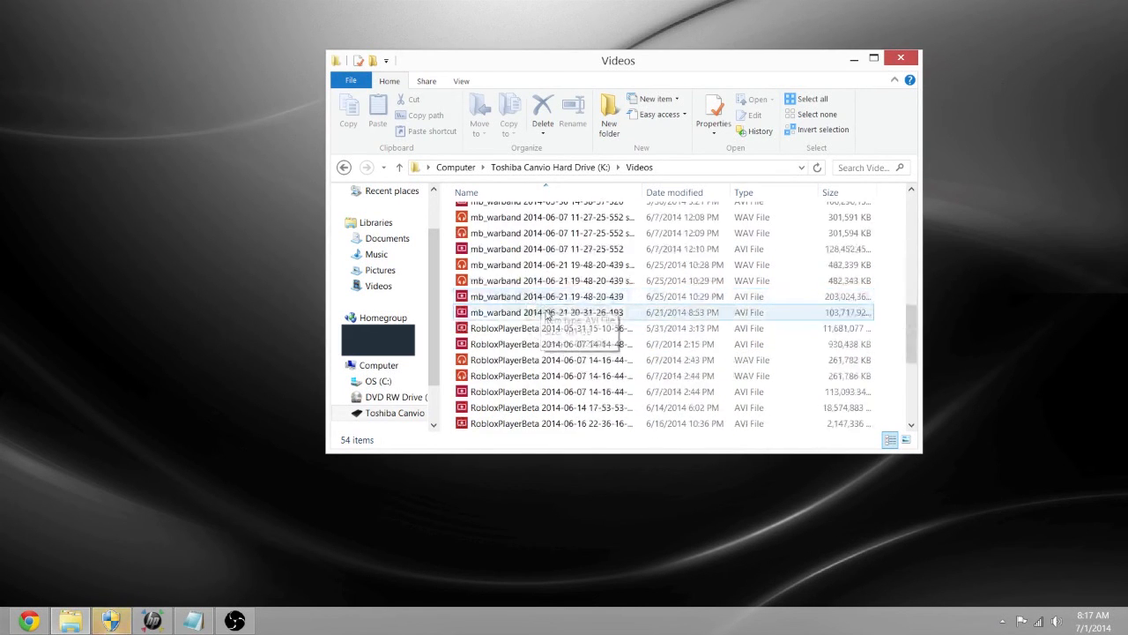
pyautogui.scroll(-3)
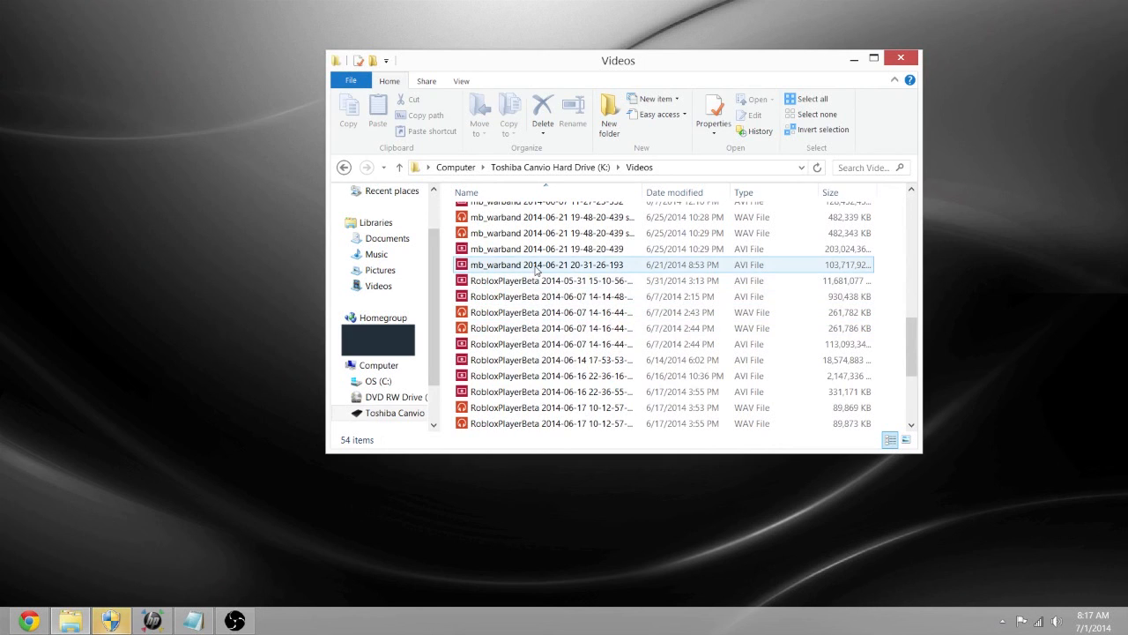
pyautogui.moveTo(537, 269)
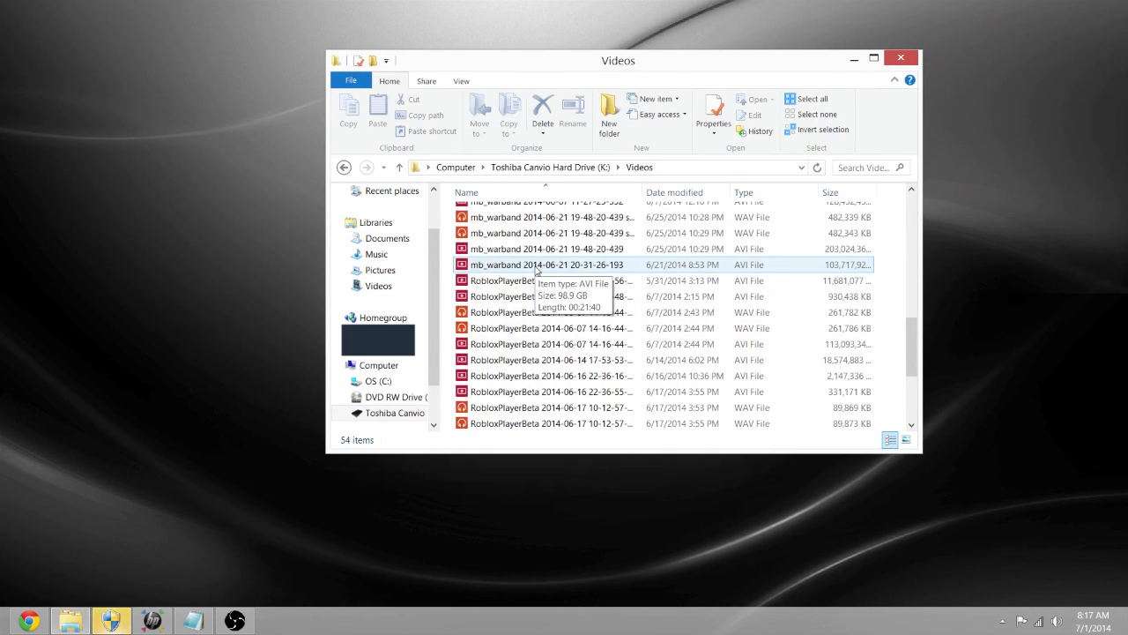
pyautogui.click(547, 265)
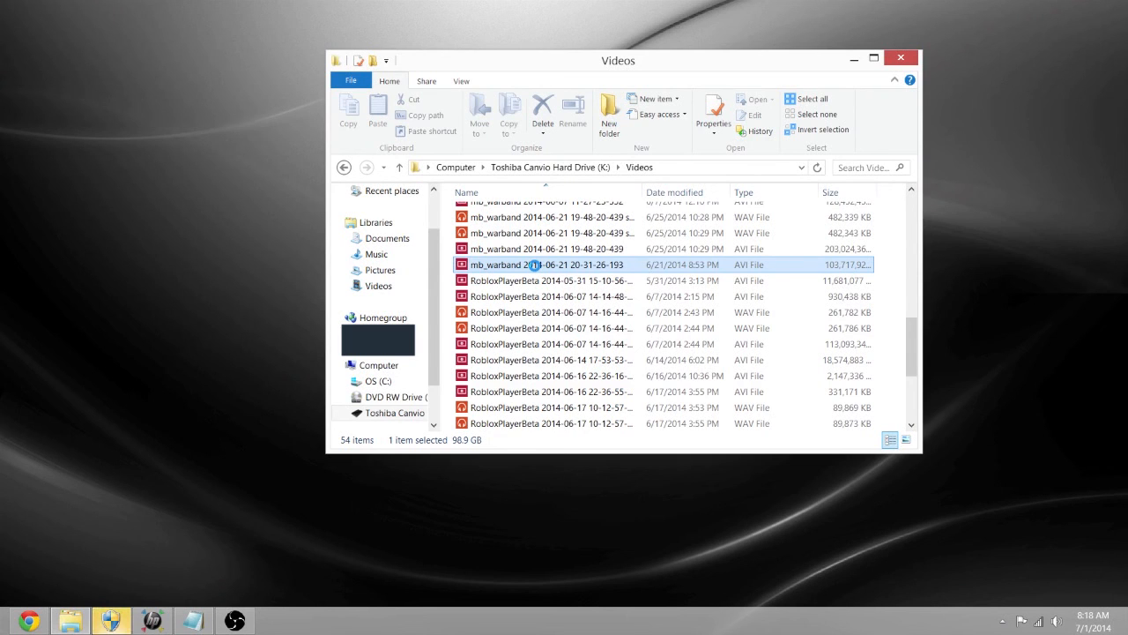
pyautogui.rightClick(537, 265)
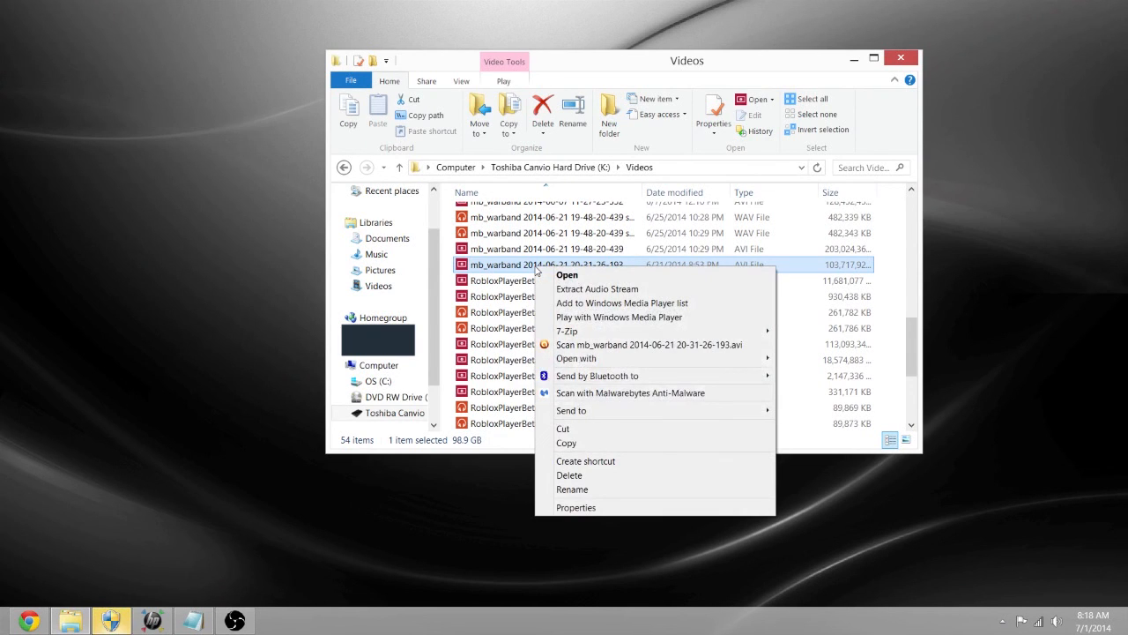
pyautogui.moveTo(602, 364)
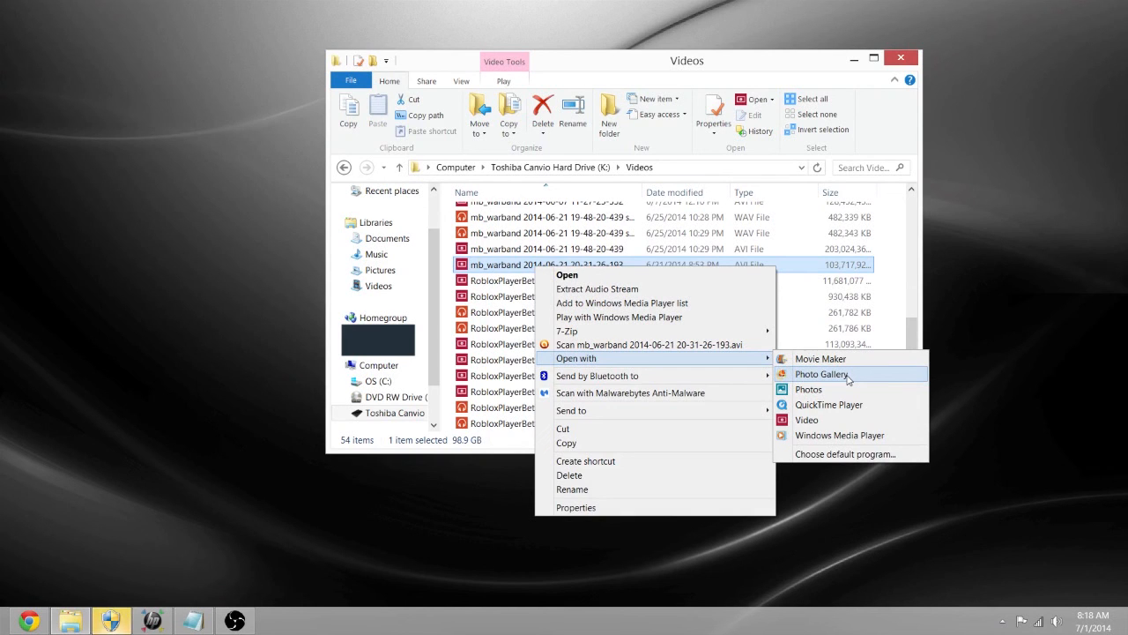
pyautogui.moveTo(820, 359)
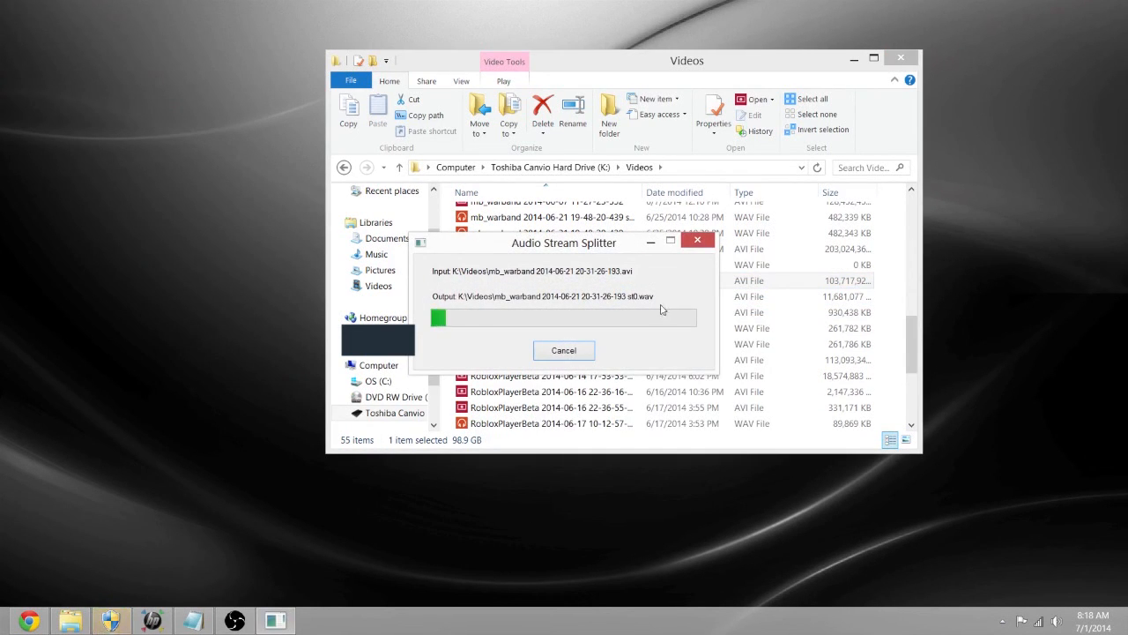
pyautogui.moveTo(611, 327)
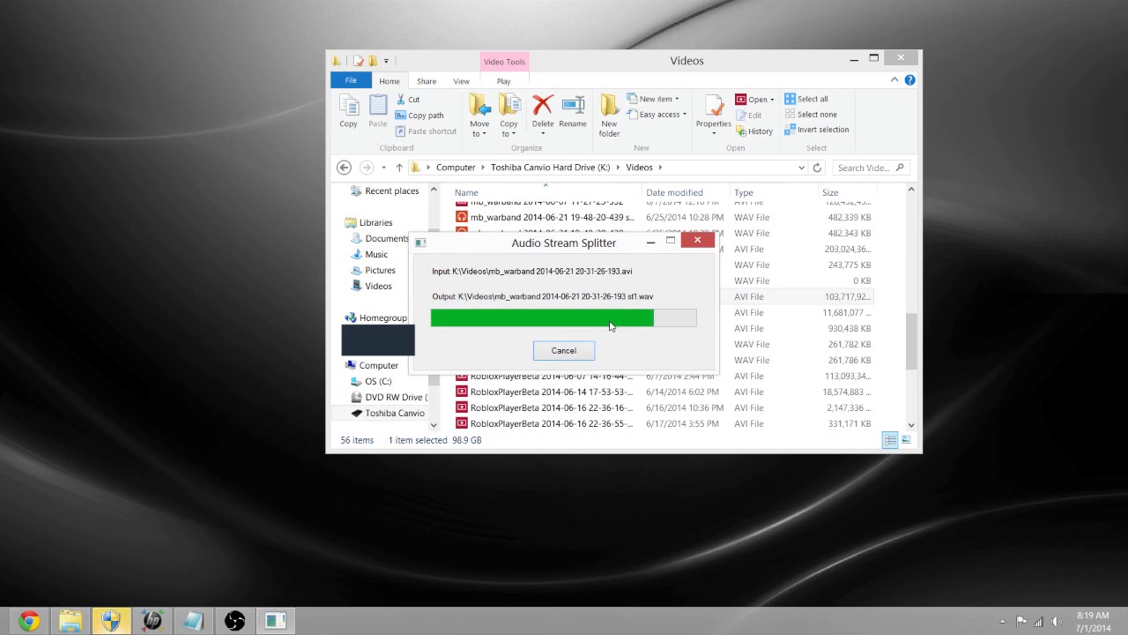
pyautogui.moveTo(626, 328)
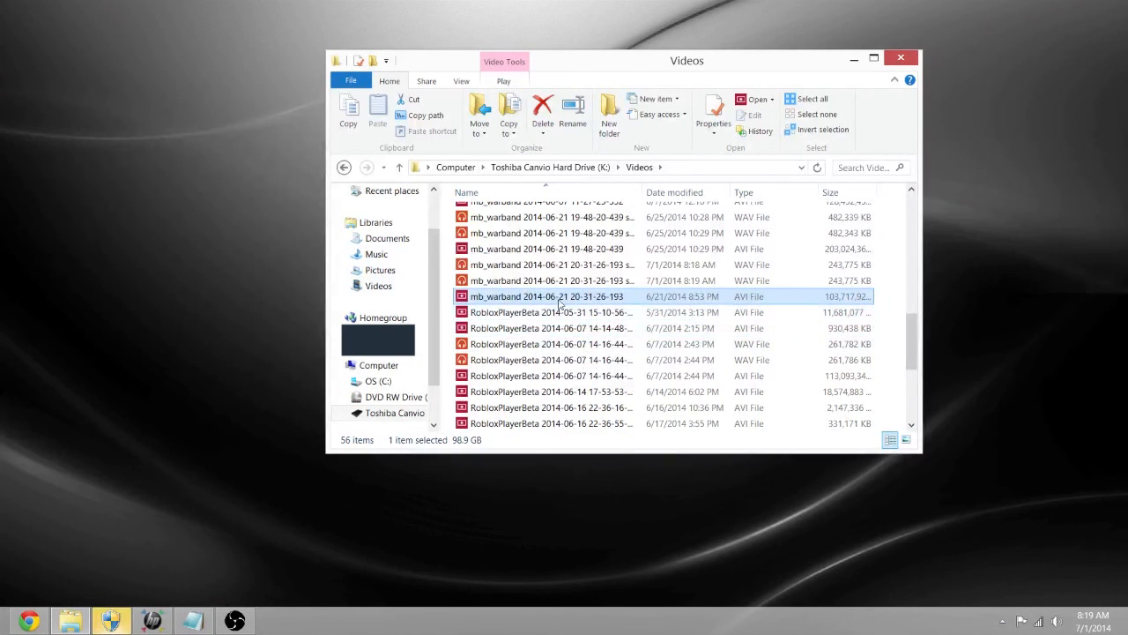
pyautogui.moveTo(560, 299)
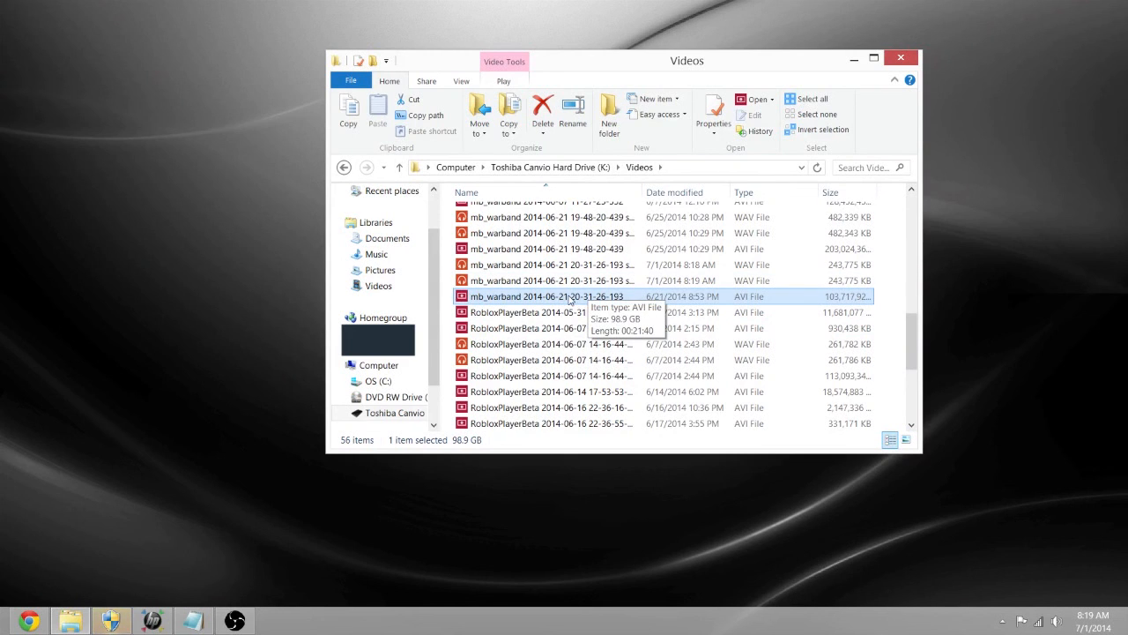
pyautogui.moveTo(498, 282)
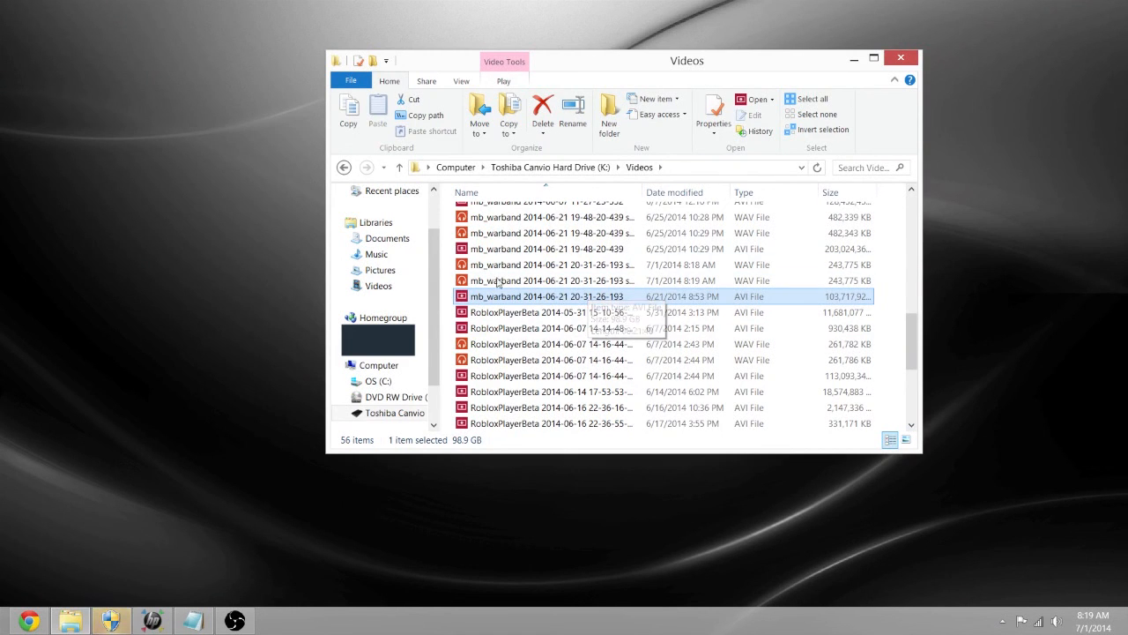
pyautogui.moveTo(463, 296)
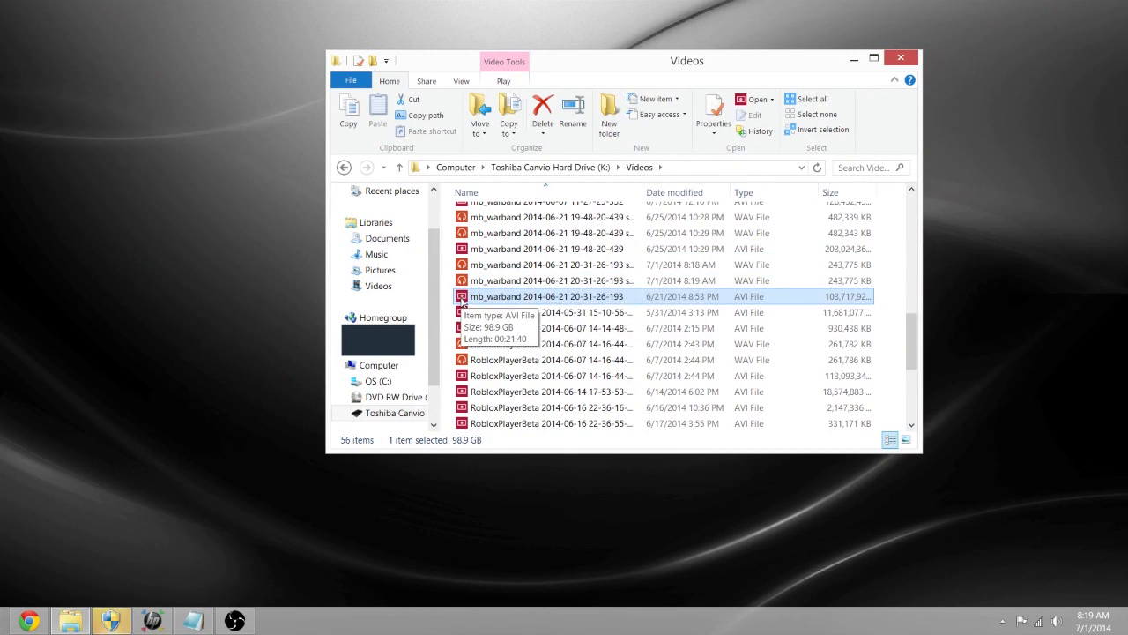
pyautogui.moveTo(555, 303)
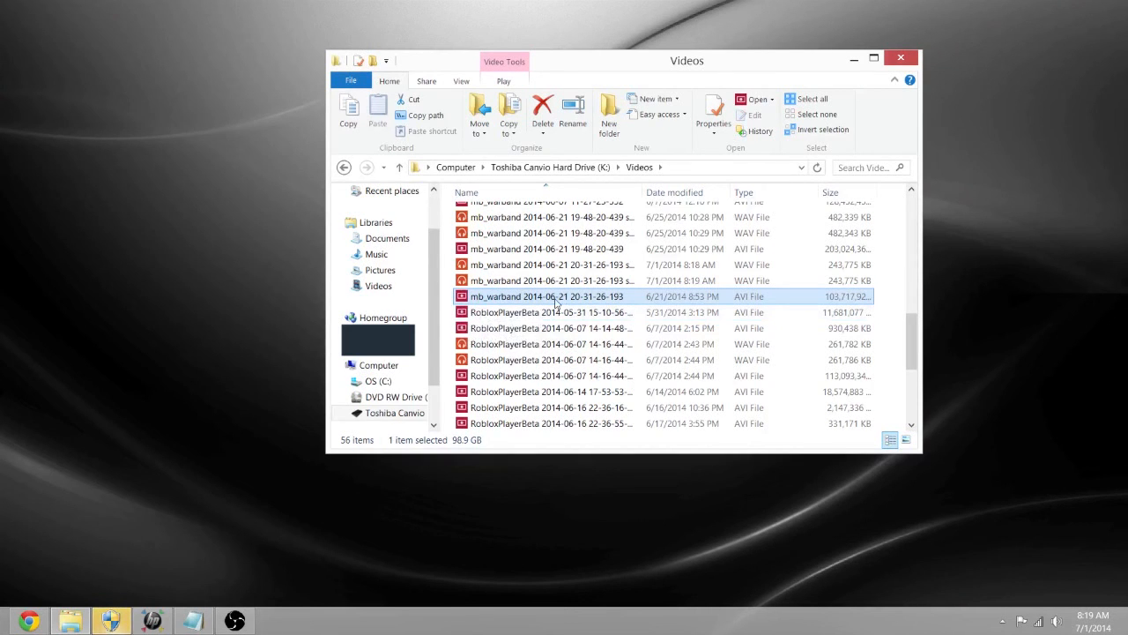
pyautogui.moveTo(549, 298)
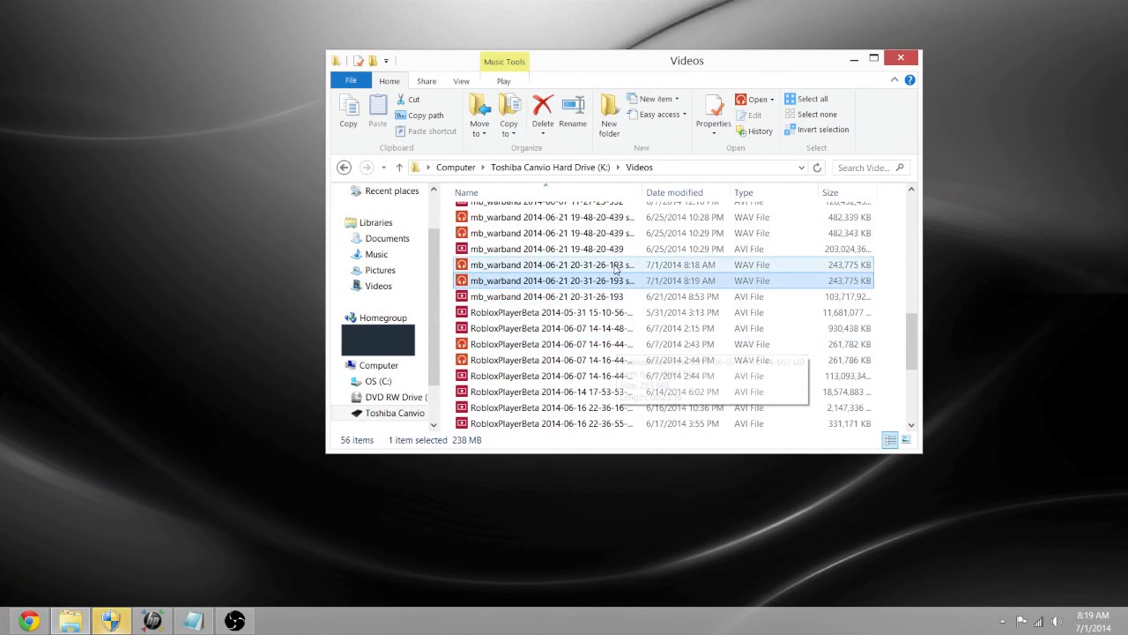
# - Bring up the extracted WAV file's shortcut menu to rename it with an st0 suffix
pyautogui.rightClick(547, 280)
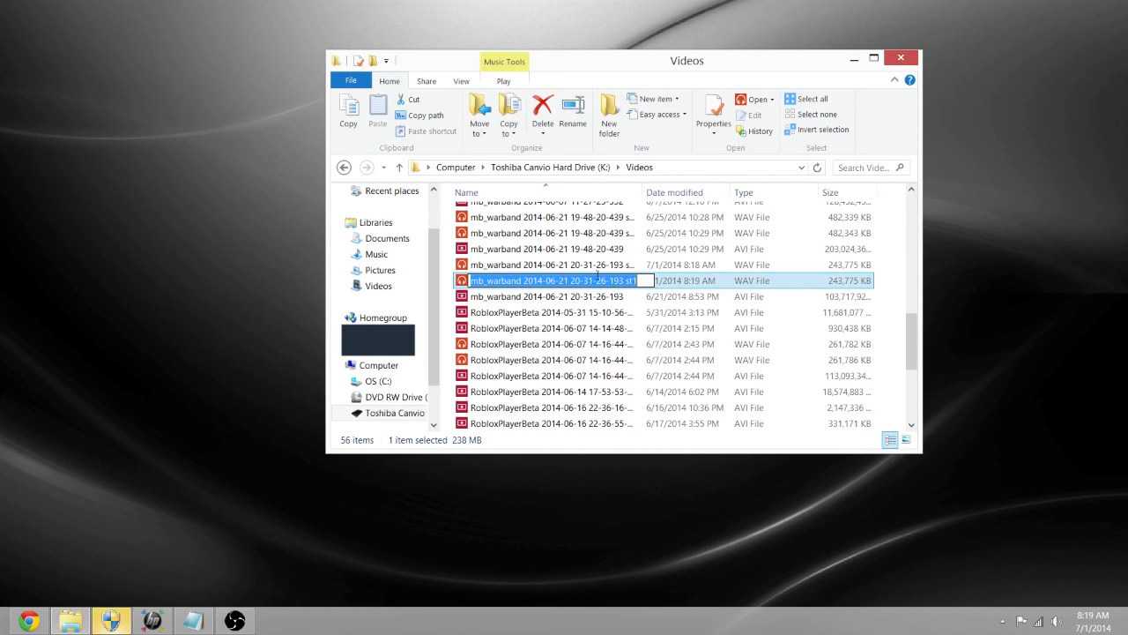
pyautogui.rightClick(555, 280)
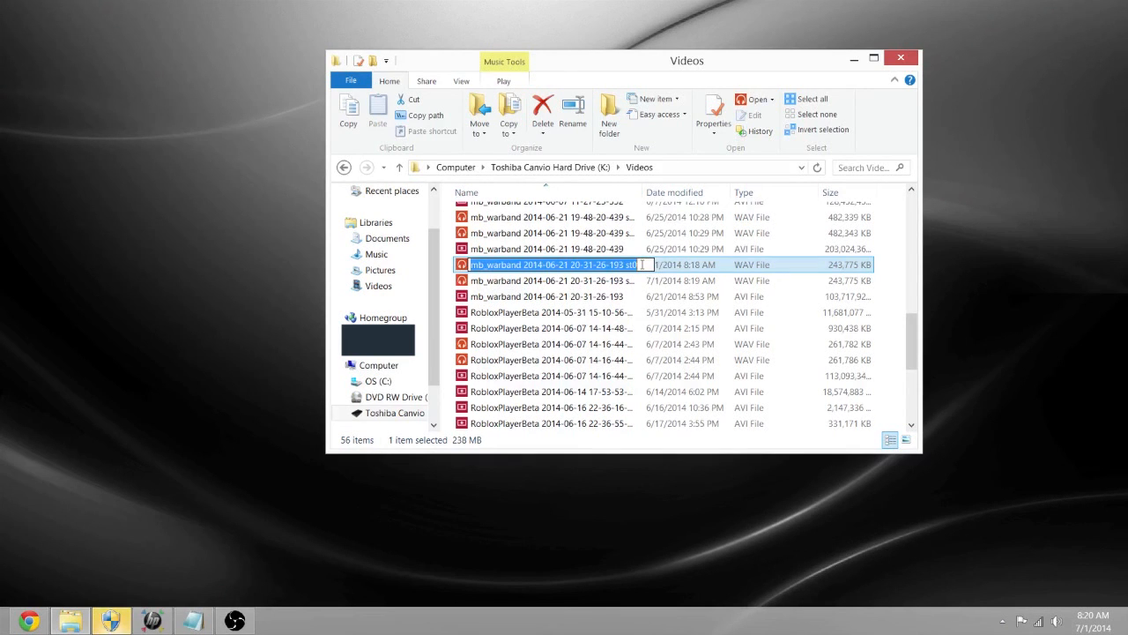
pyautogui.moveTo(697, 231)
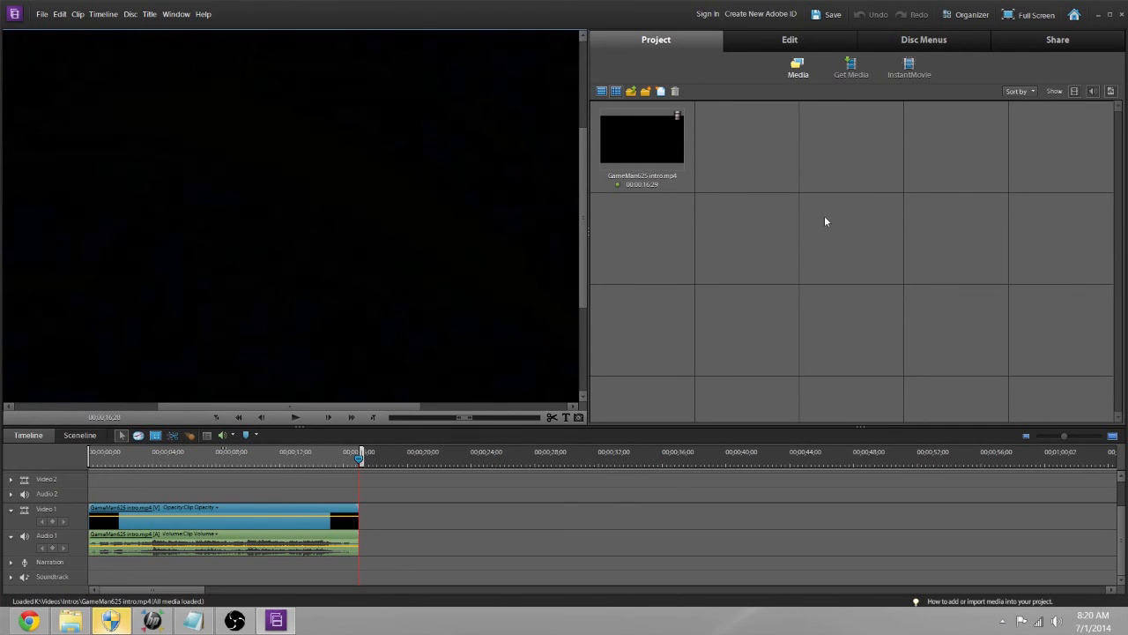
pyautogui.moveTo(789, 241)
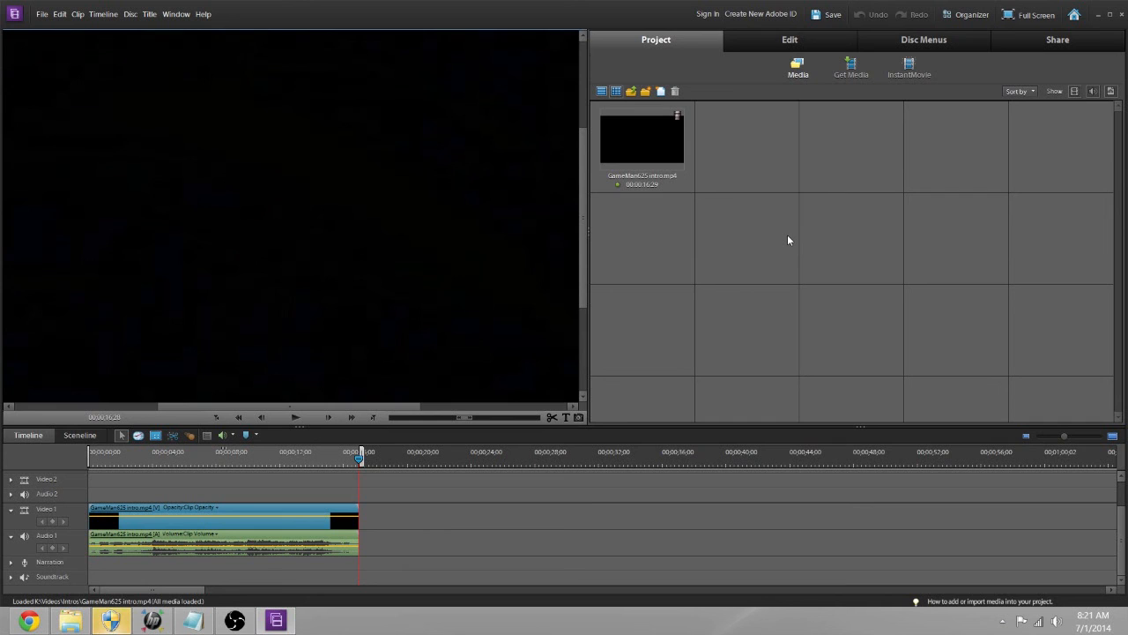
pyautogui.moveTo(26, 478)
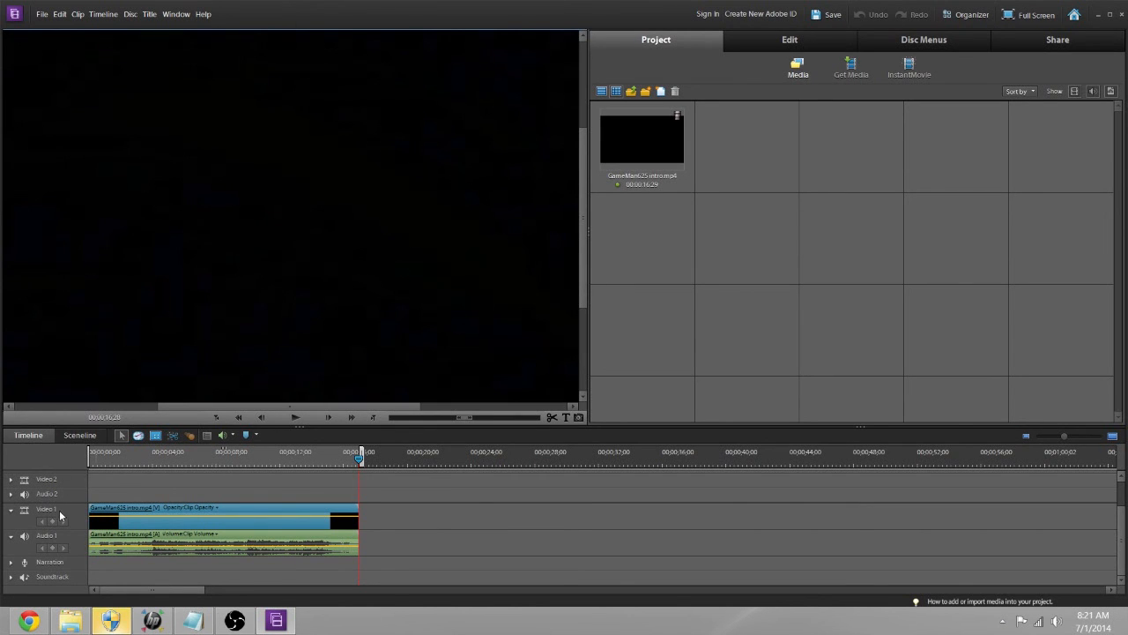
pyautogui.moveTo(56, 580)
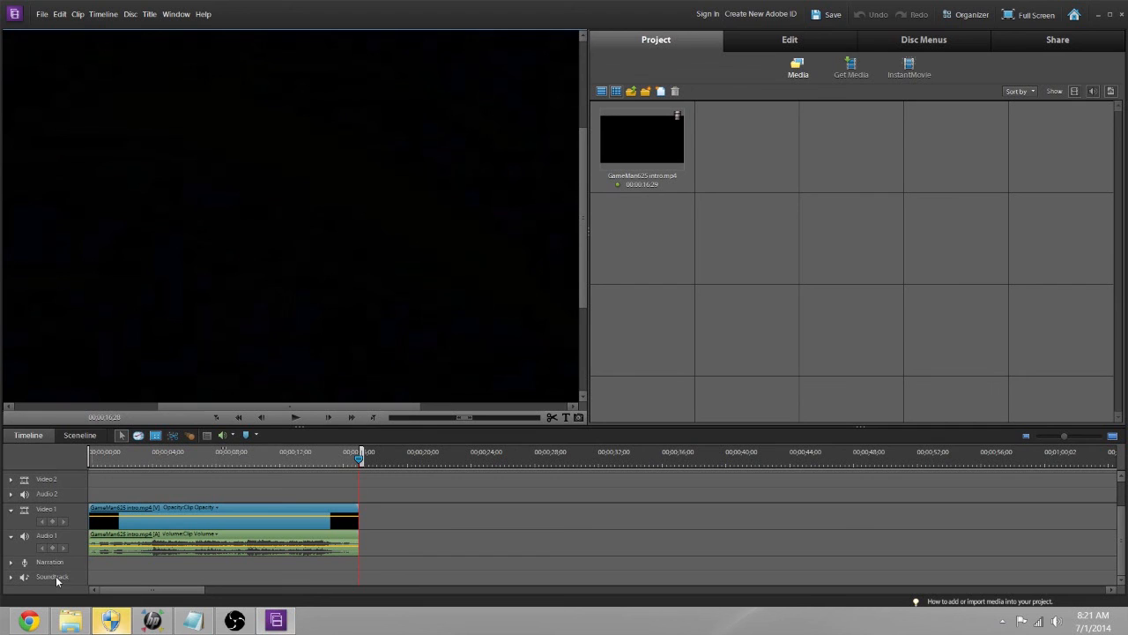
pyautogui.moveTo(849, 359)
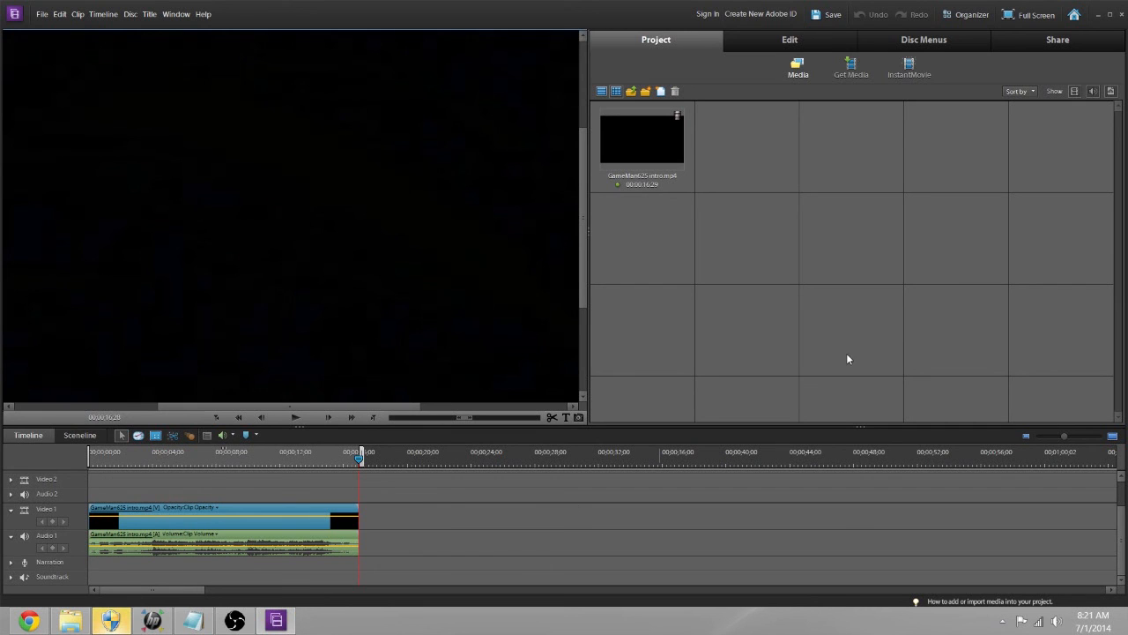
pyautogui.moveTo(903, 308)
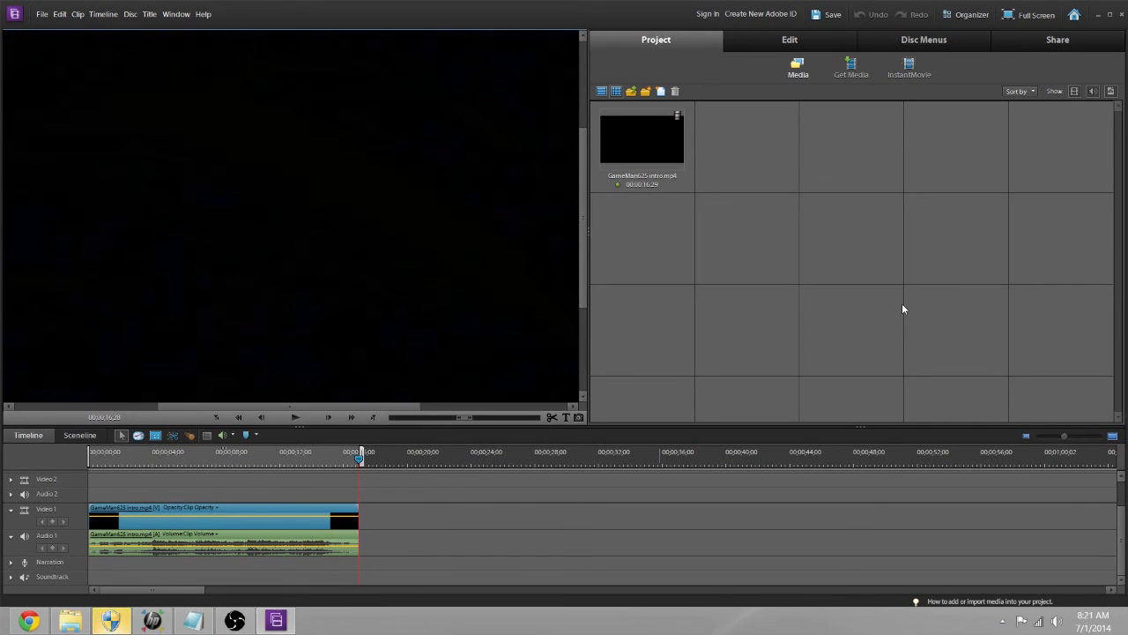
pyautogui.click(849, 67)
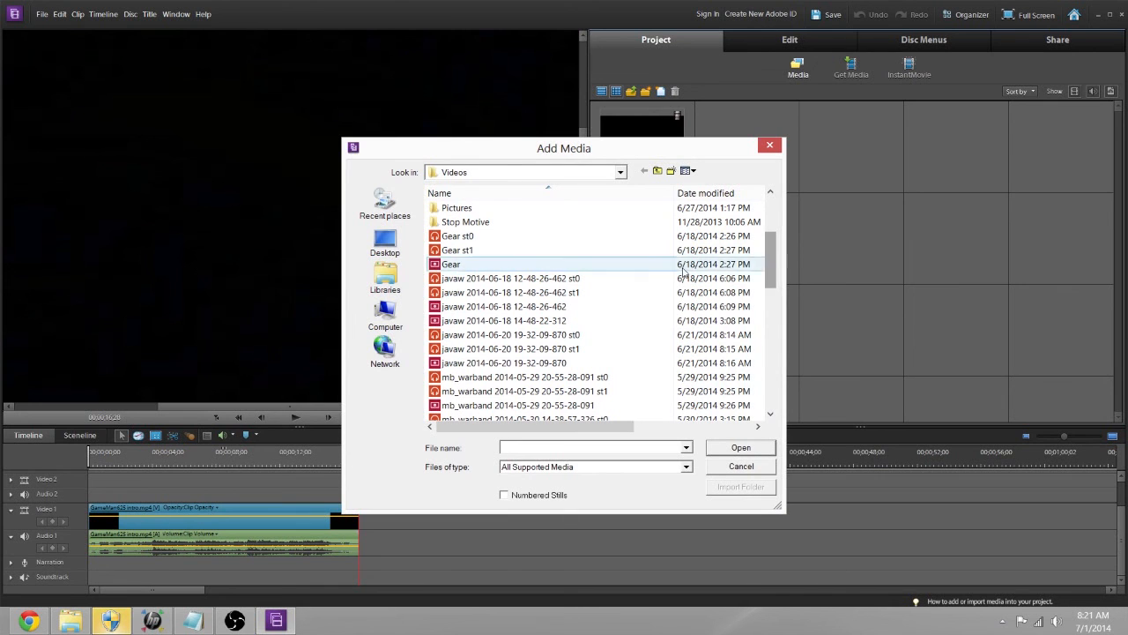
pyautogui.click(509, 292)
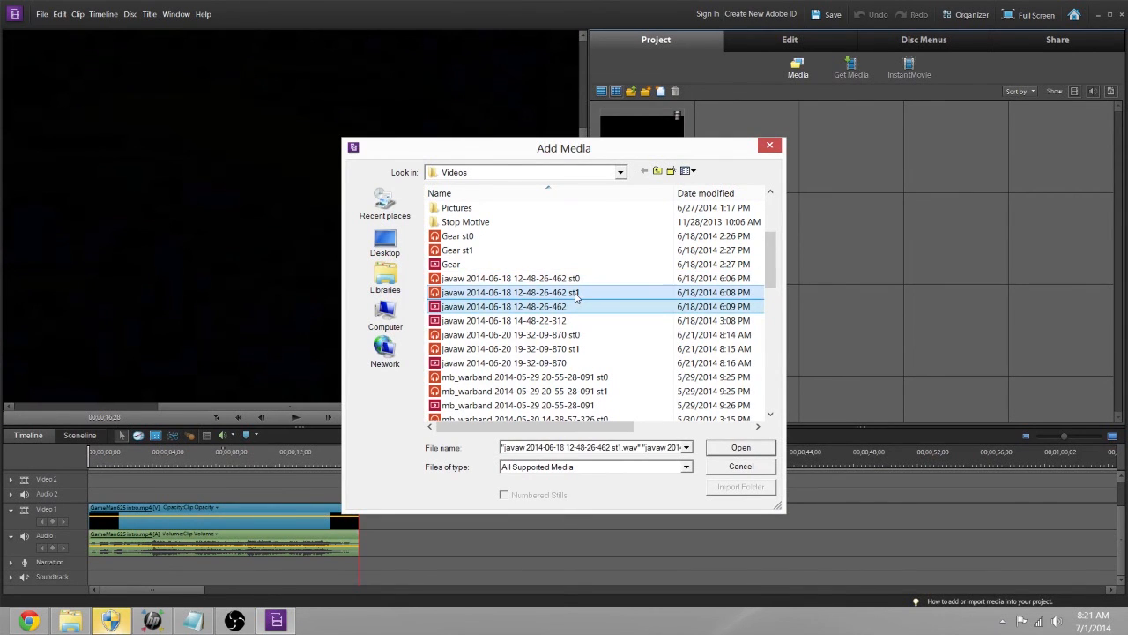
pyautogui.moveTo(600, 293)
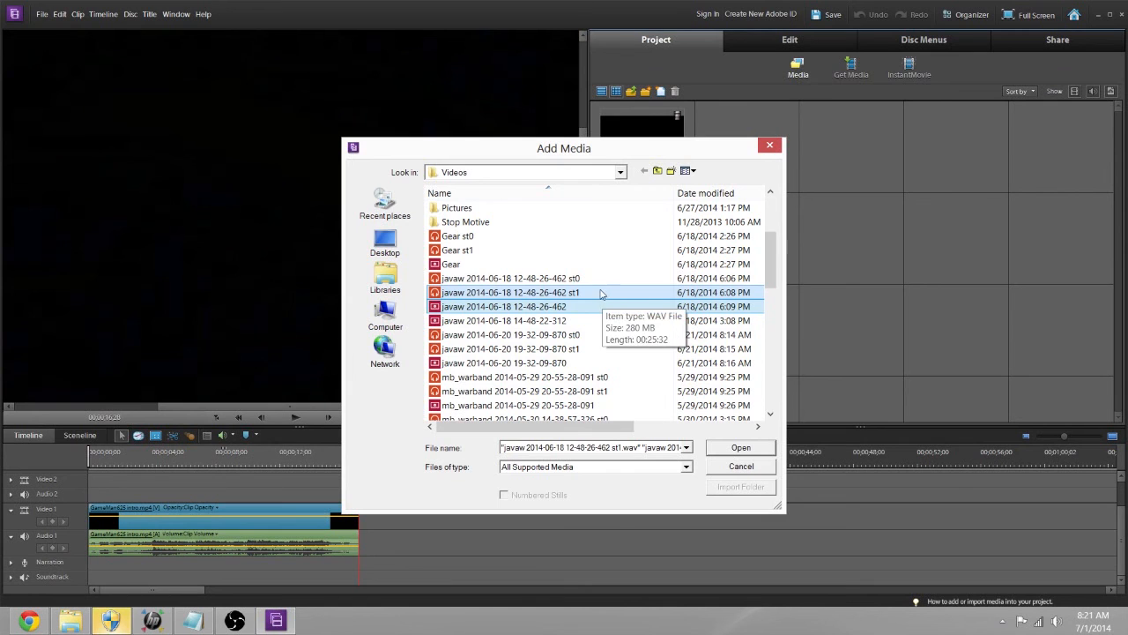
pyautogui.click(739, 447)
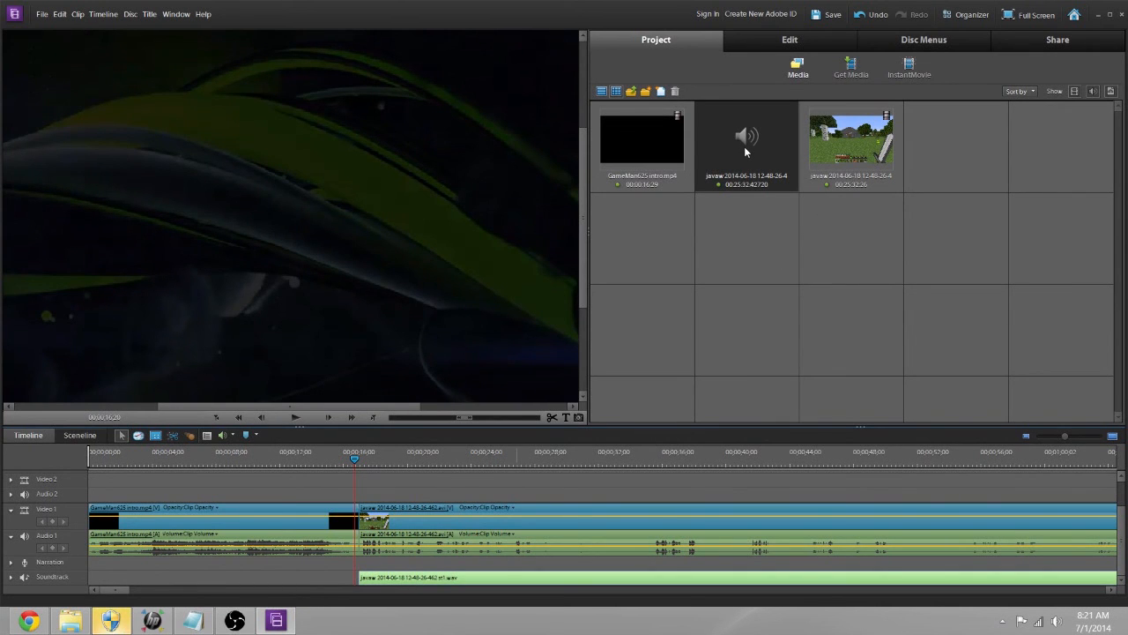
pyautogui.moveTo(747, 137)
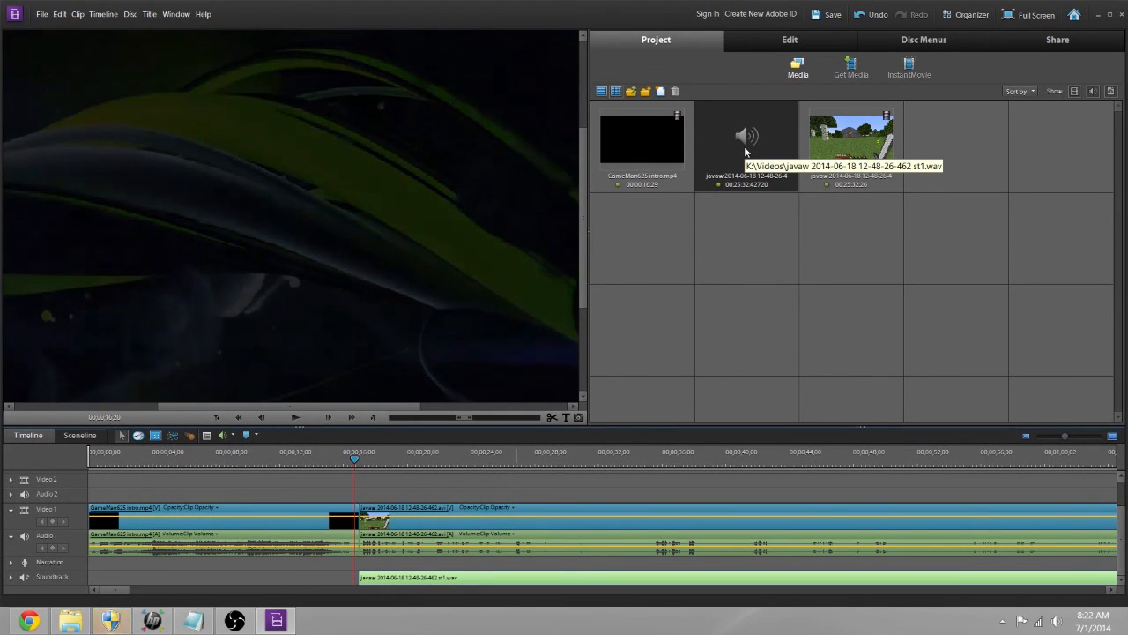
pyautogui.moveTo(808, 240)
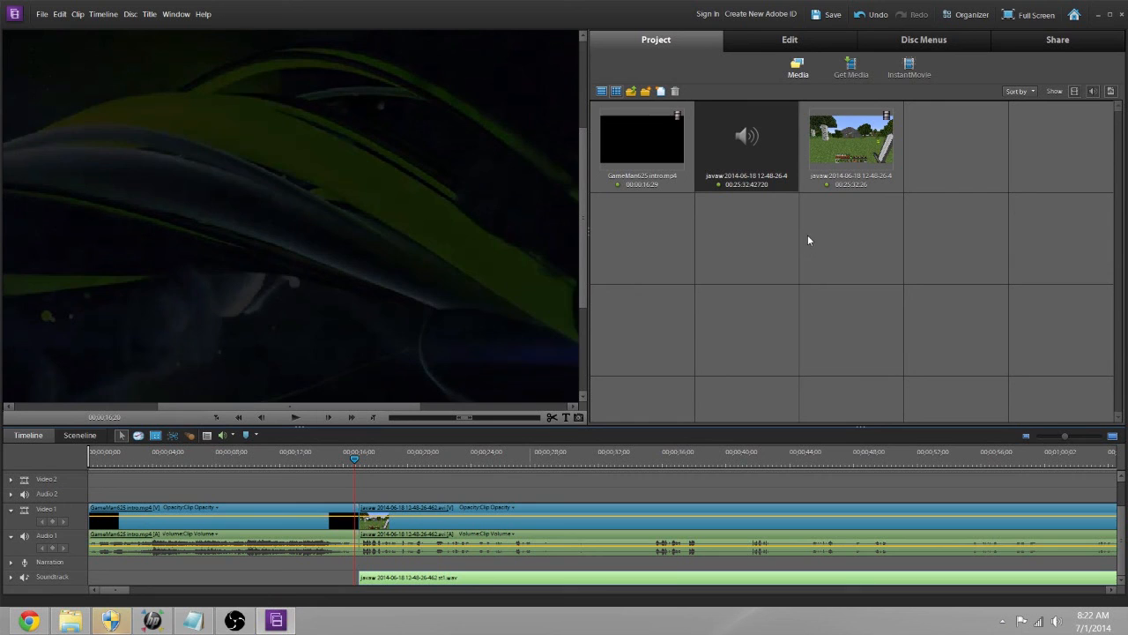
pyautogui.moveTo(814, 282)
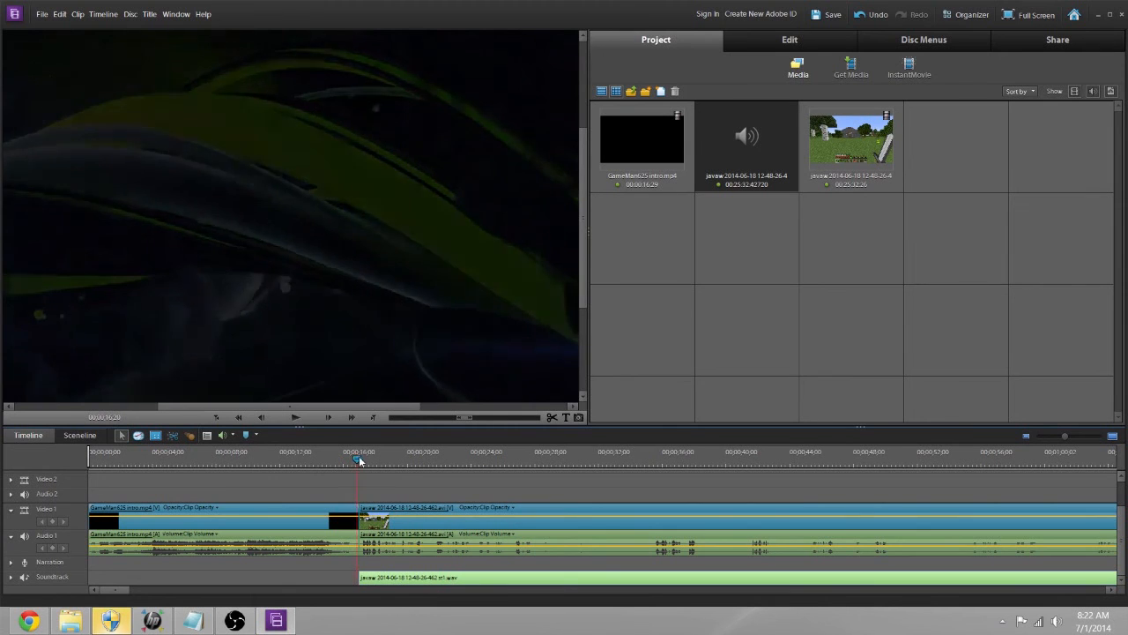
# - Select the st1.wav clip on the Soundtrack track for deletion
pyautogui.click(296, 417)
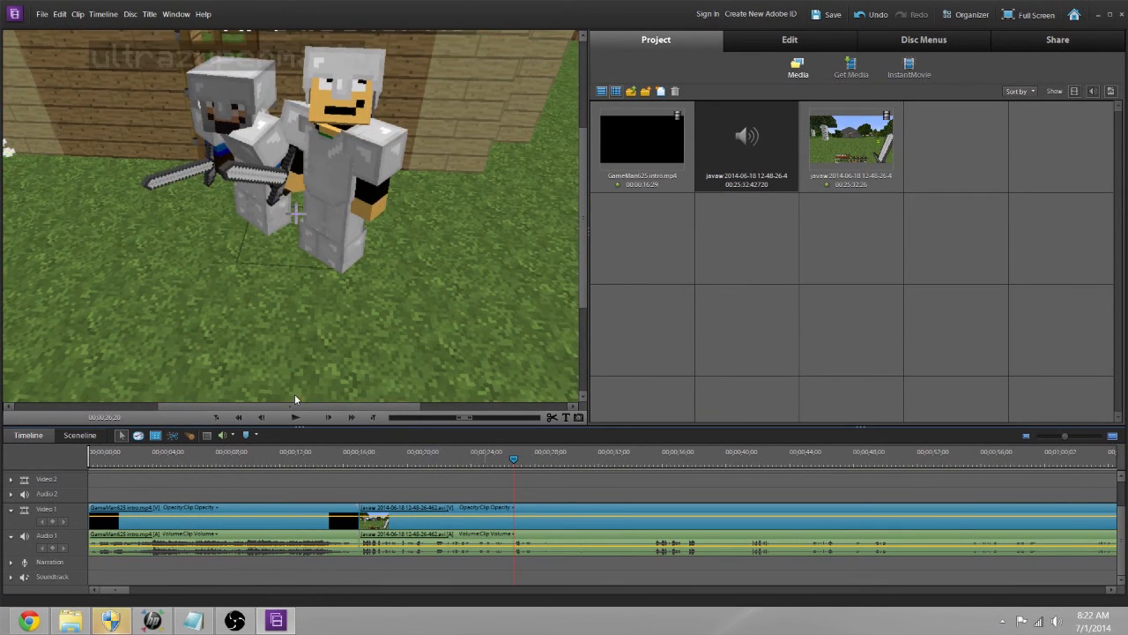
pyautogui.moveTo(296, 417)
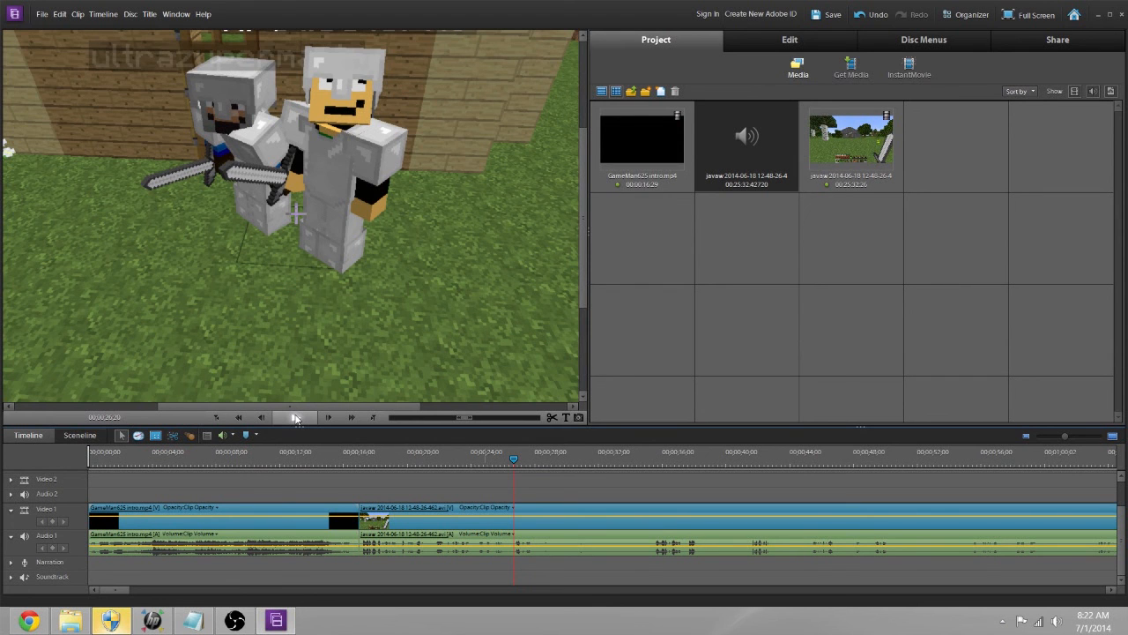
pyautogui.click(295, 417)
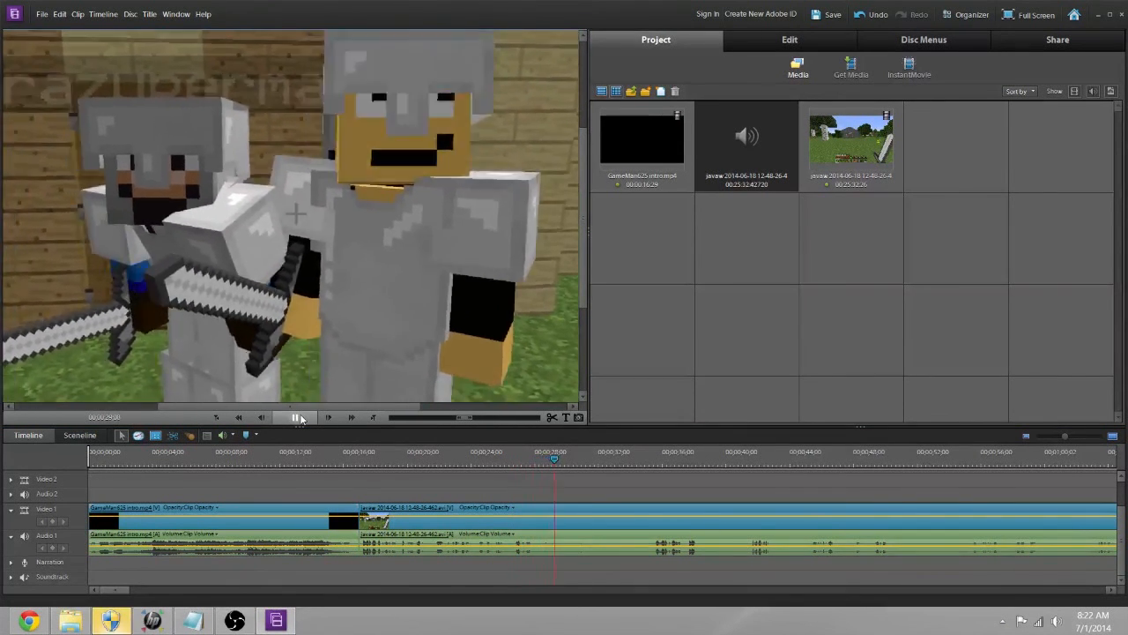
pyautogui.click(299, 417)
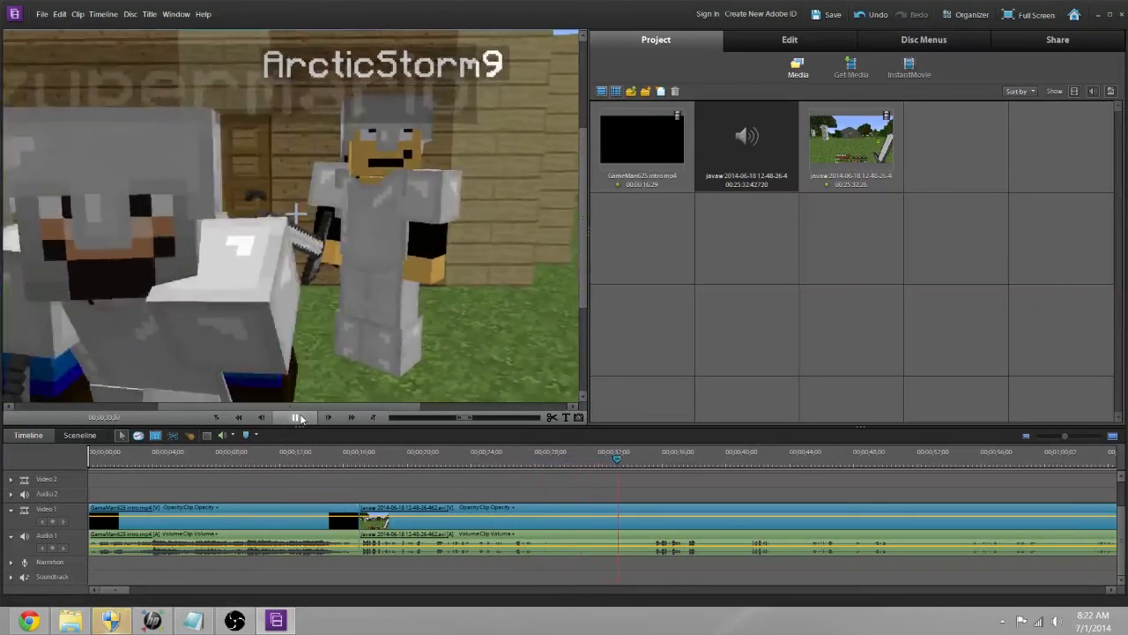
pyautogui.click(296, 417)
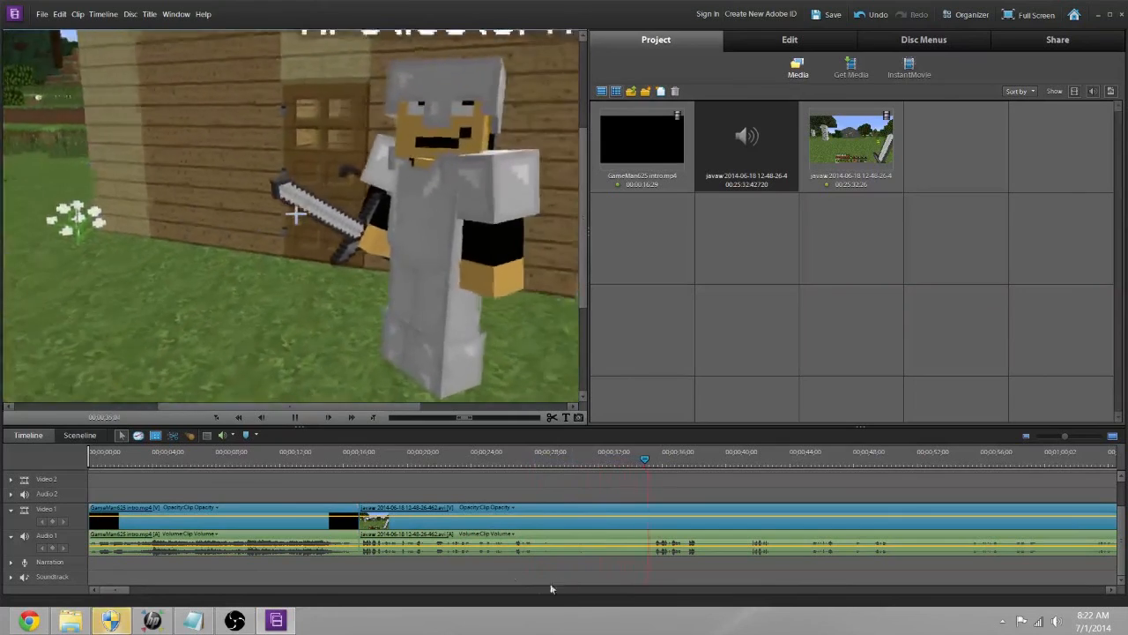
pyautogui.click(296, 417)
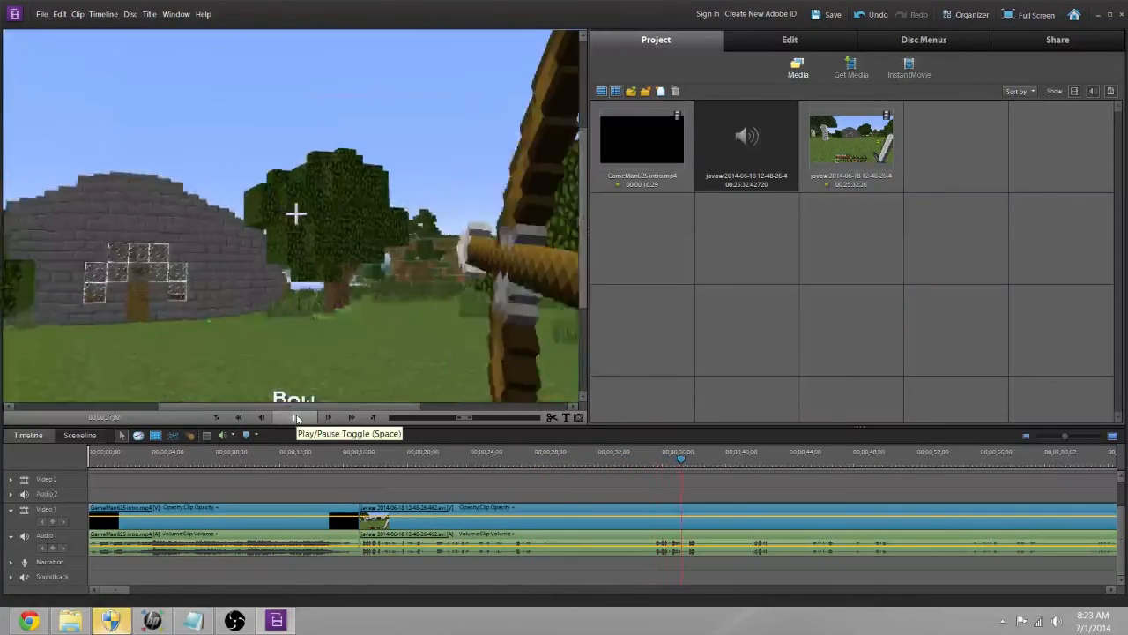